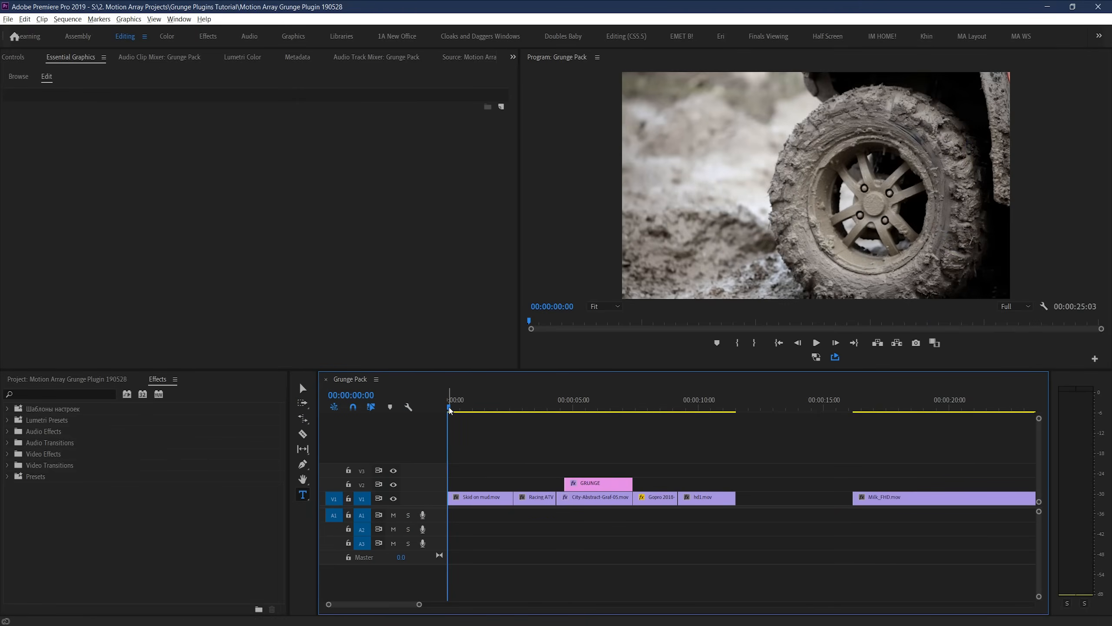
Show the MA Grunge video transitions (Brush Stroke, Ink Cloud, Ink Drop, Paint Roll, Paint Splat) in Effects
click(499, 408)
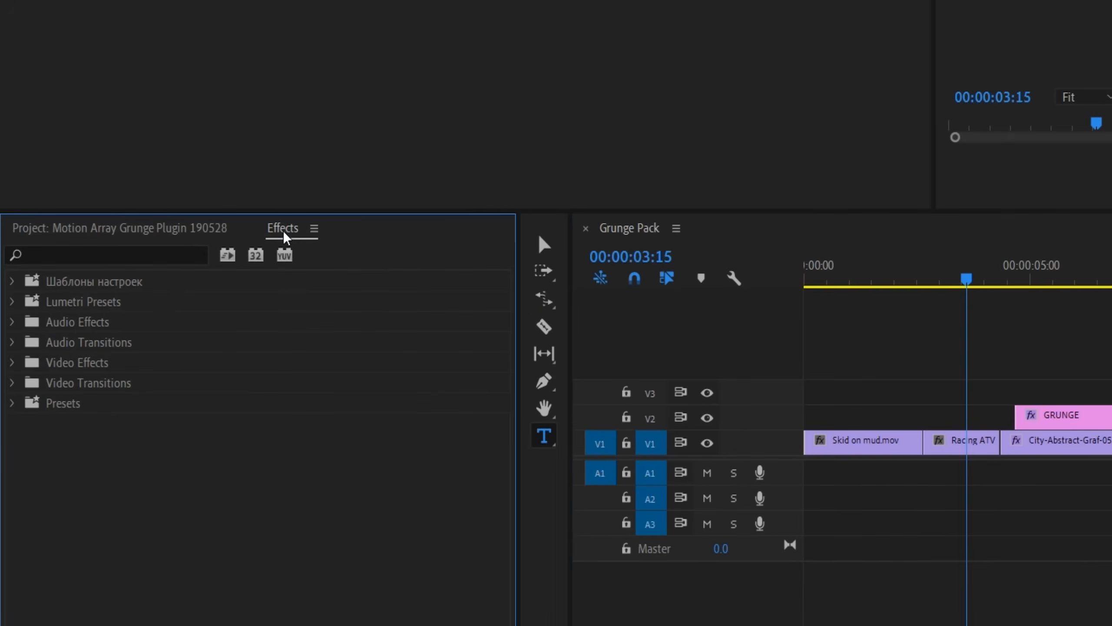
click(13, 383)
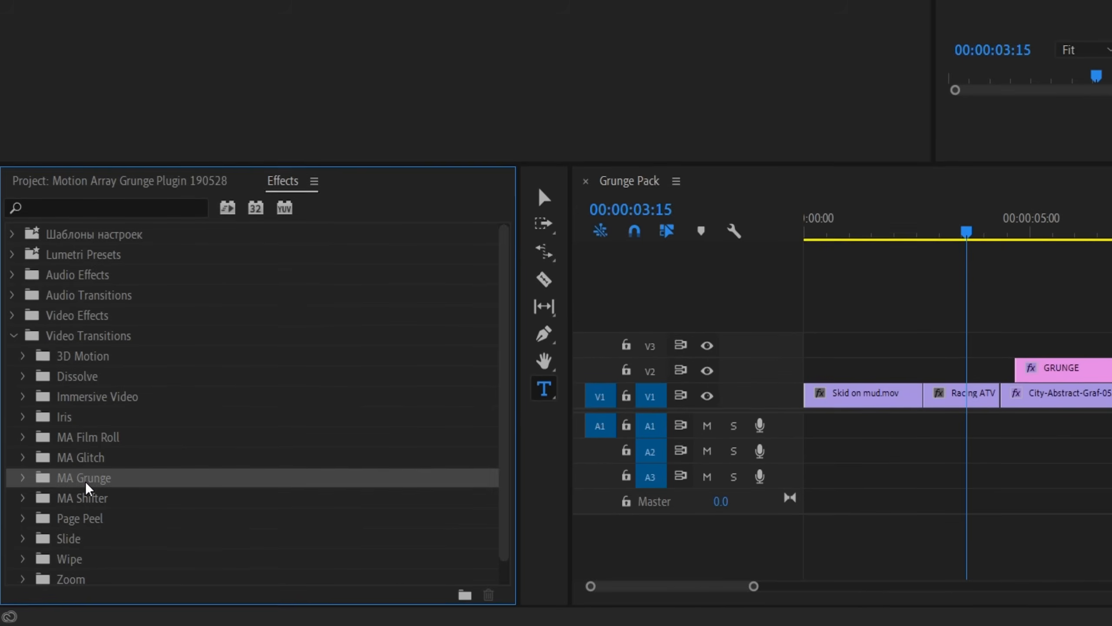
click(22, 477)
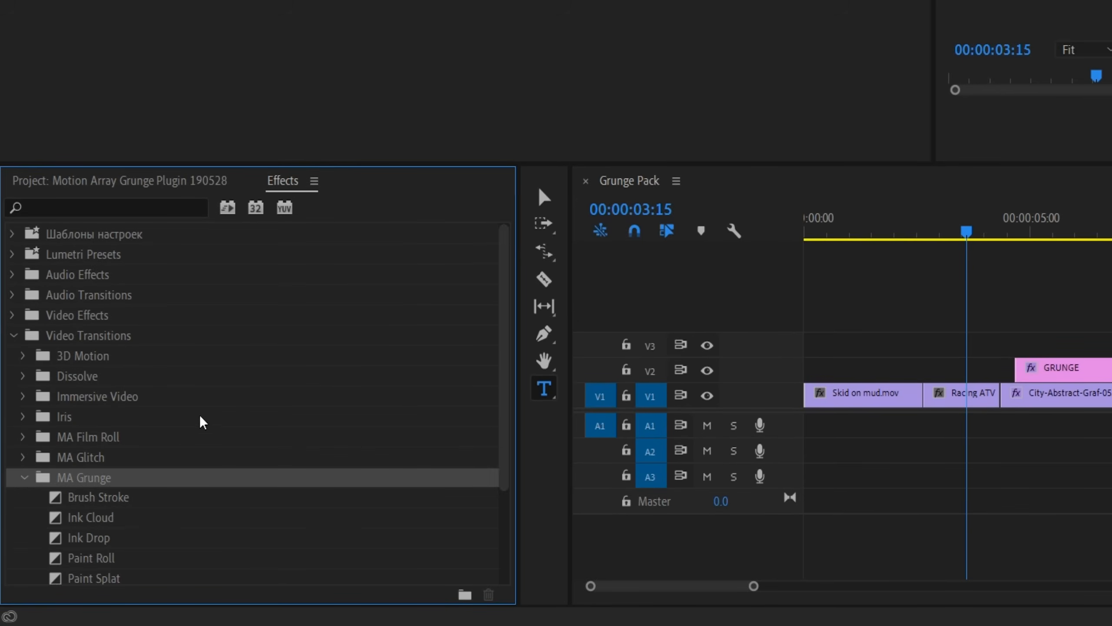
scroll(down, 3)
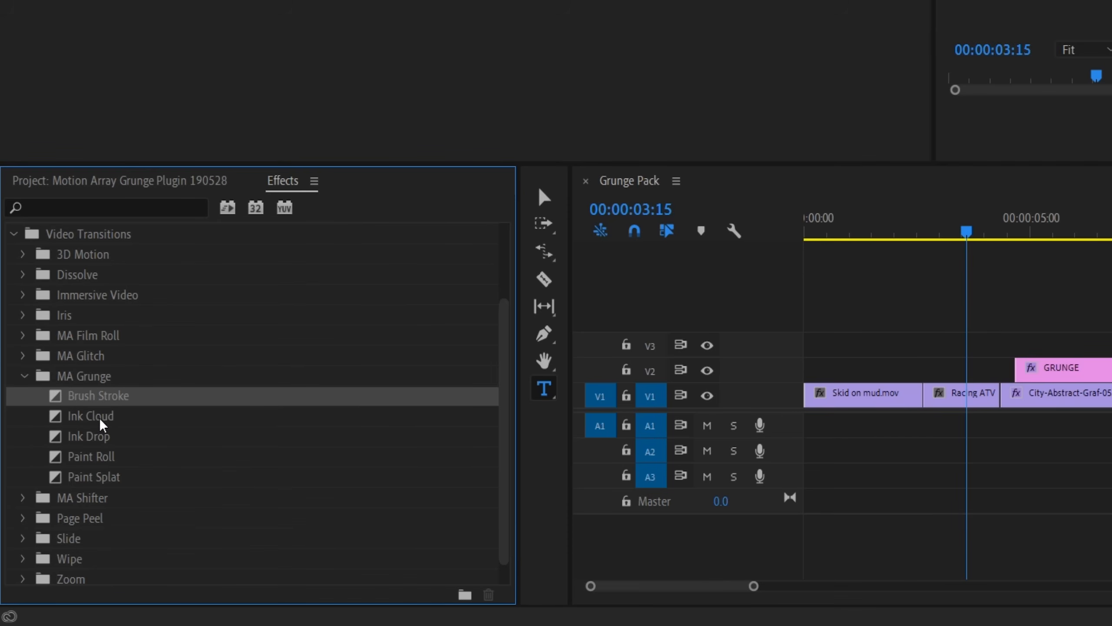
Place a Paint Splat transition on the cut between Skid on mud and Racing ATV 3
click(93, 477)
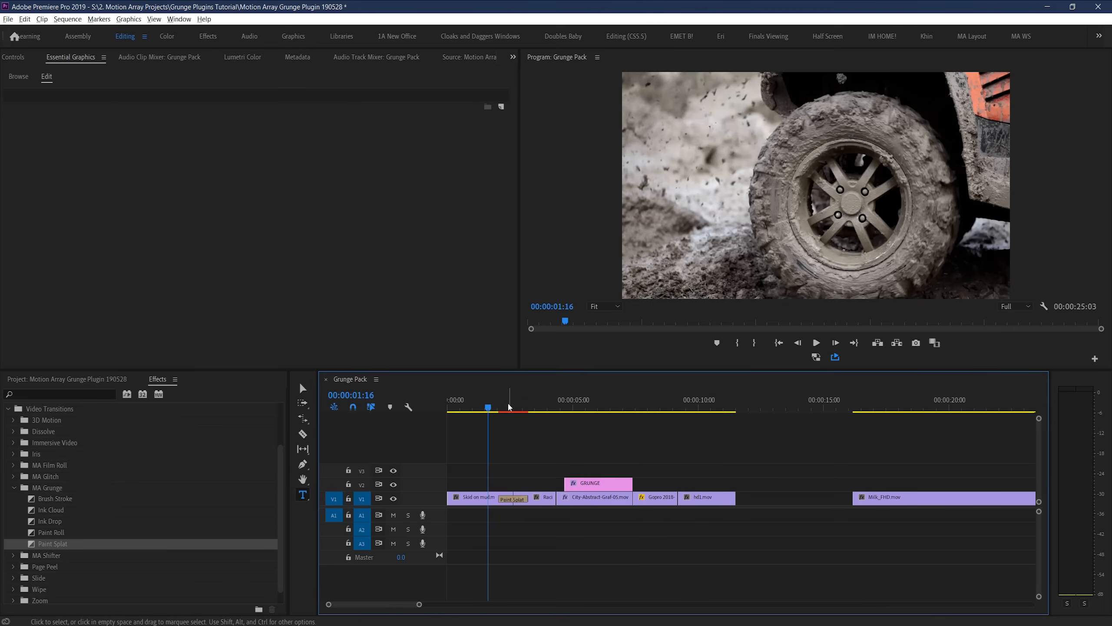
click(510, 407)
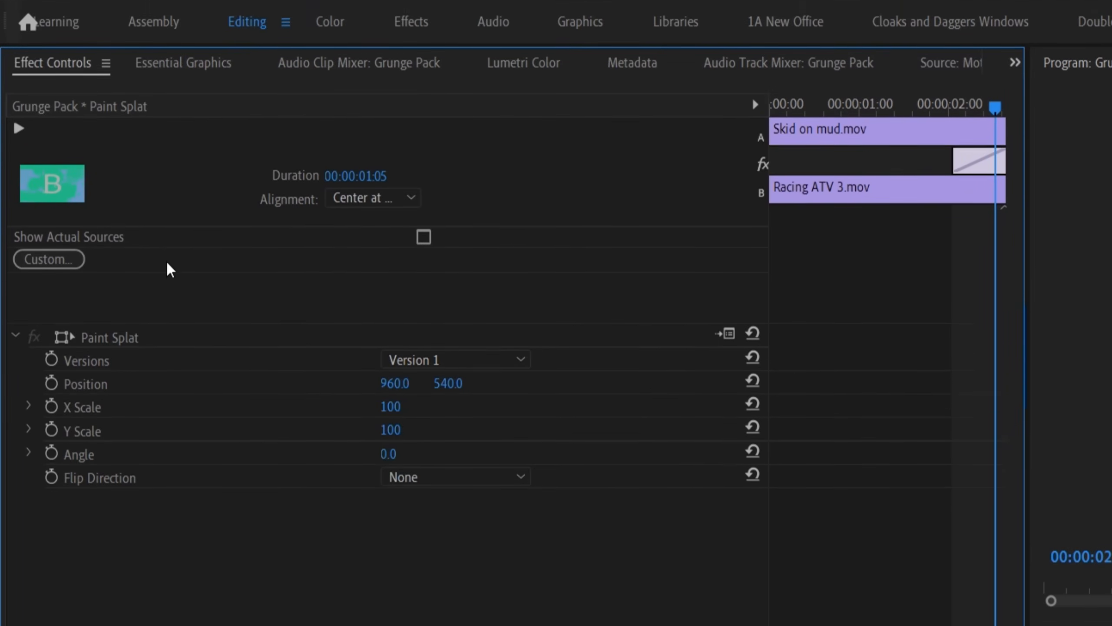
Preview the Paint Splat versions in Effect Controls and settle on Version 5
scroll(down, 3)
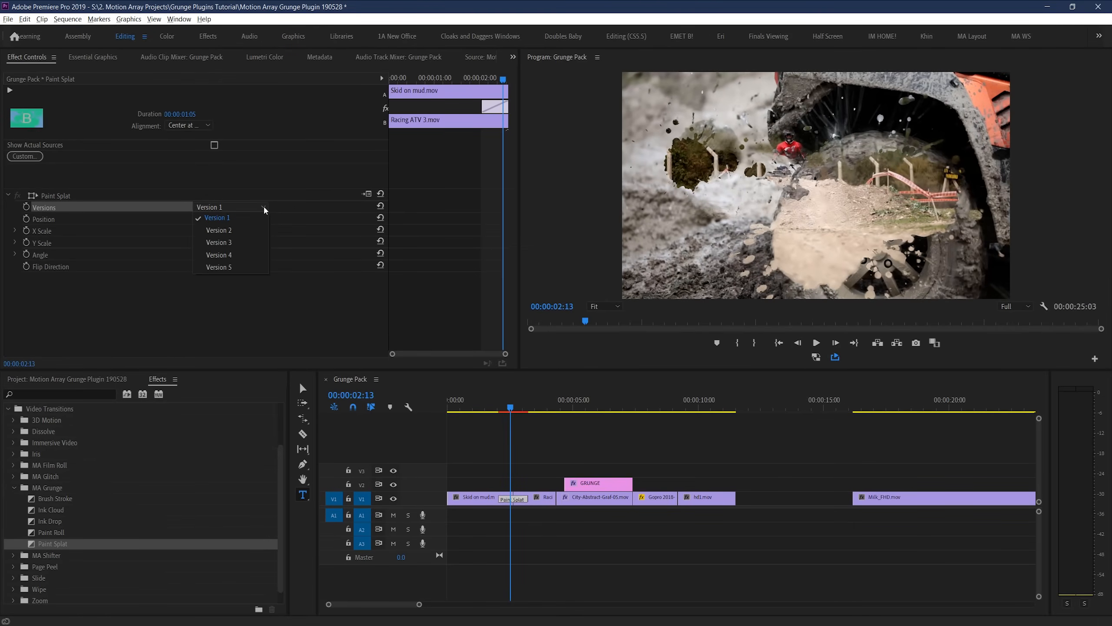
click(218, 218)
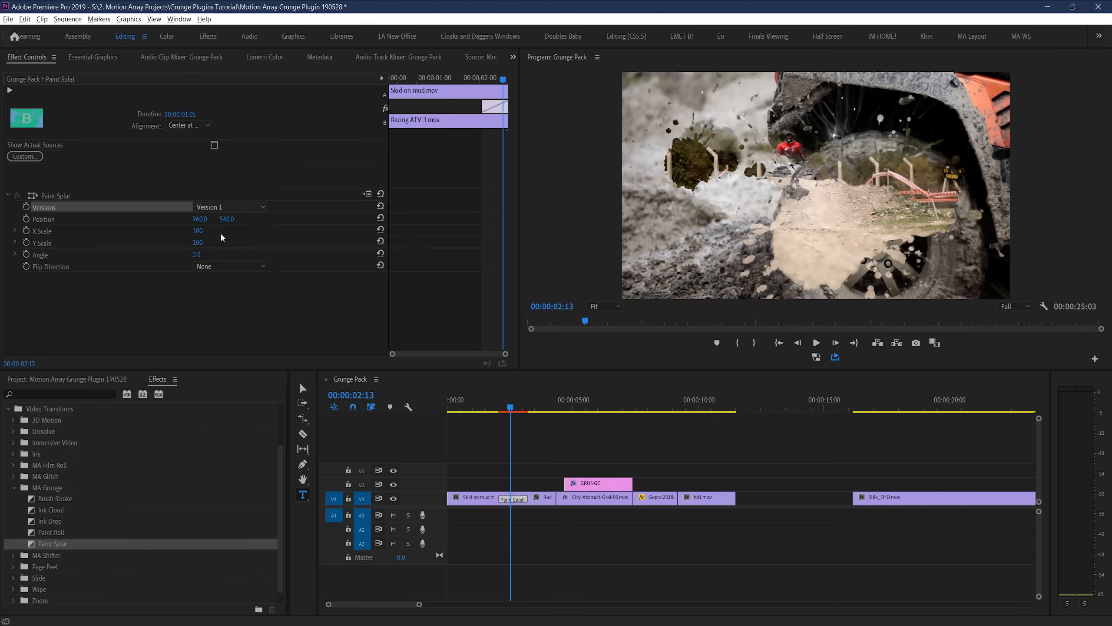
click(230, 207)
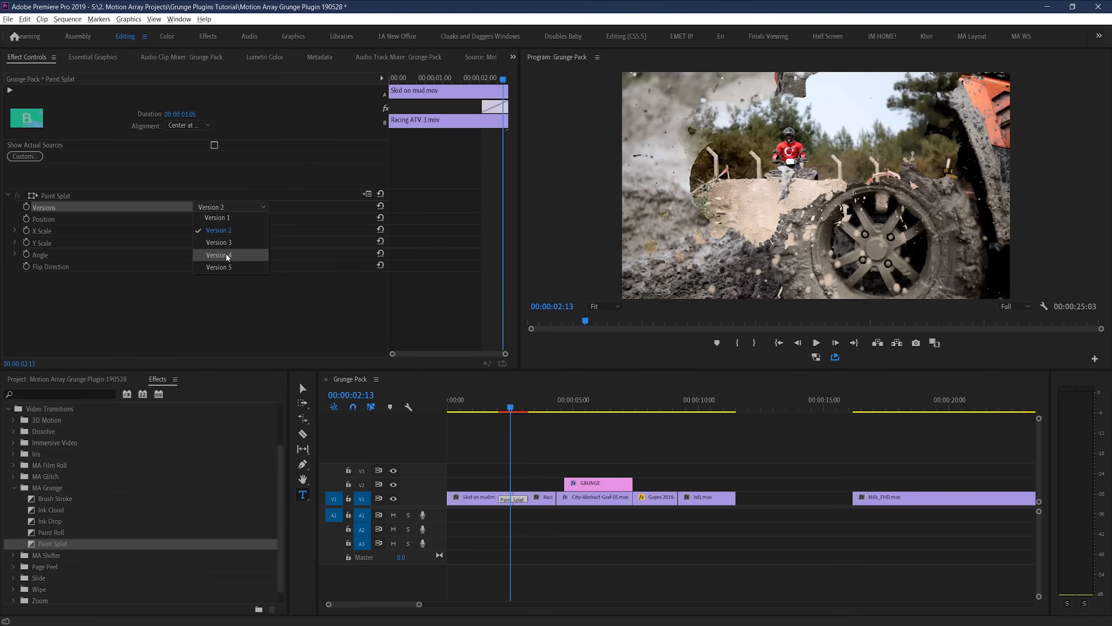
click(218, 267)
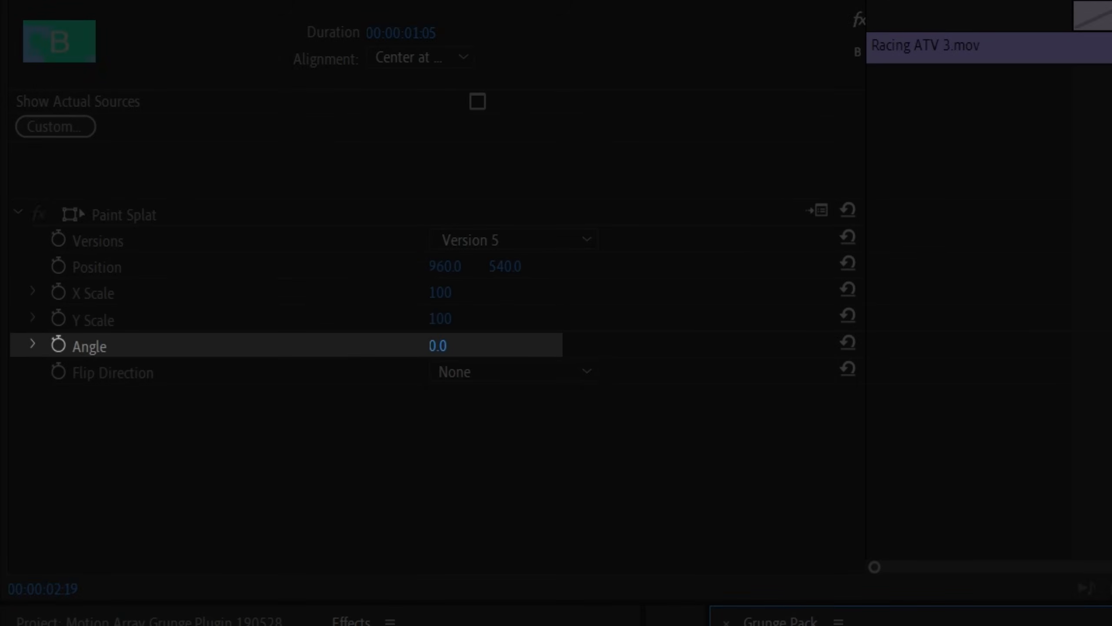
Nudge the Paint Splat's position horizontally, then reset it back to centre
click(113, 372)
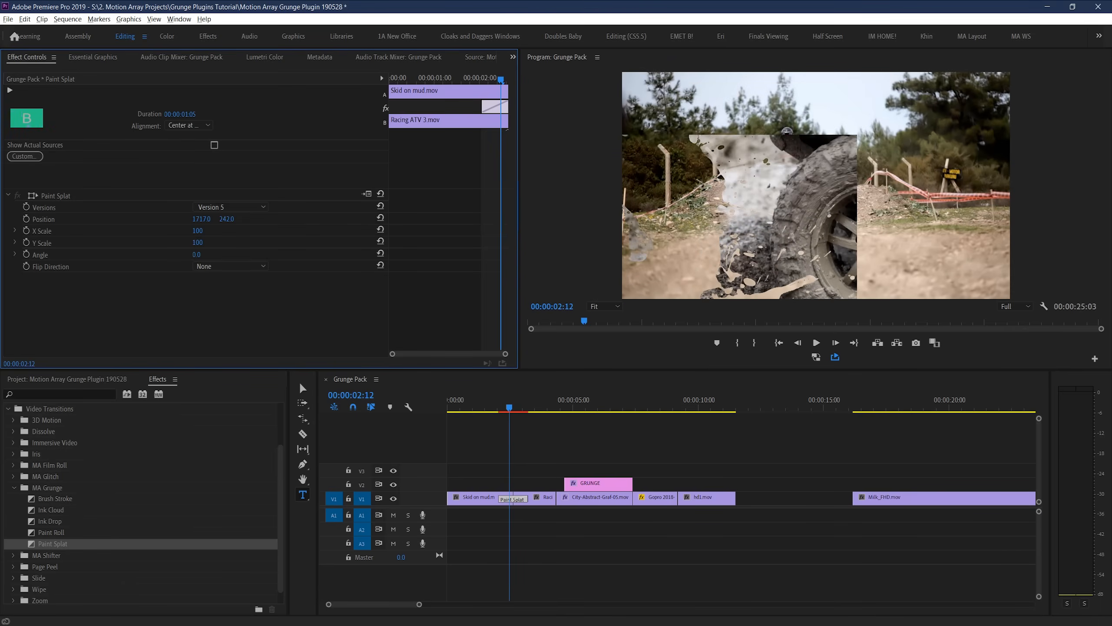
drag(202, 218, 213, 218)
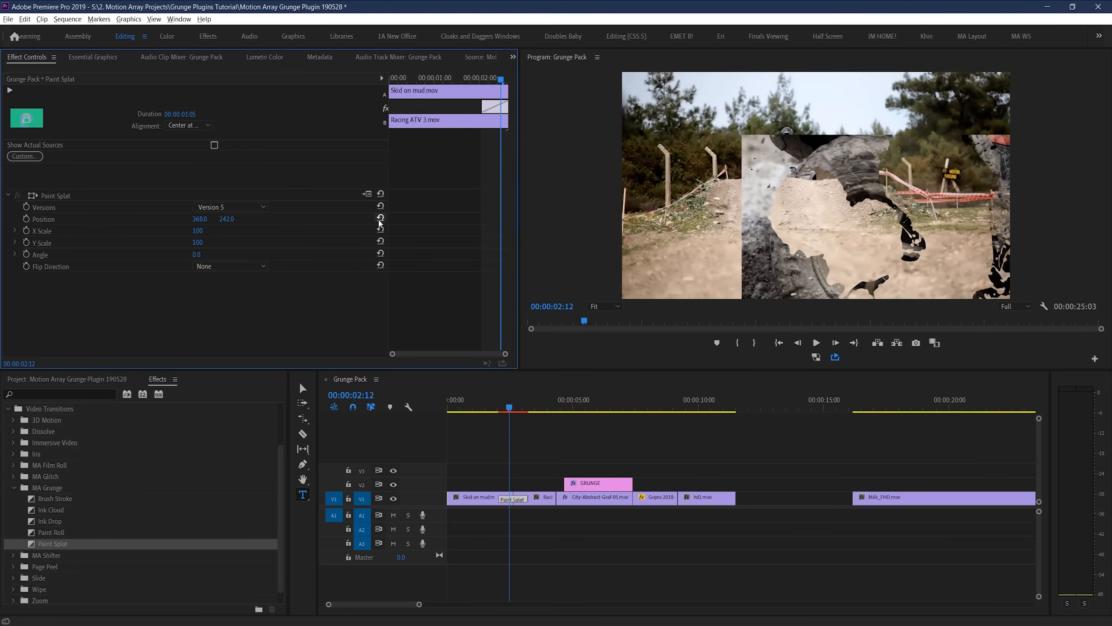
mouse_move(381, 218)
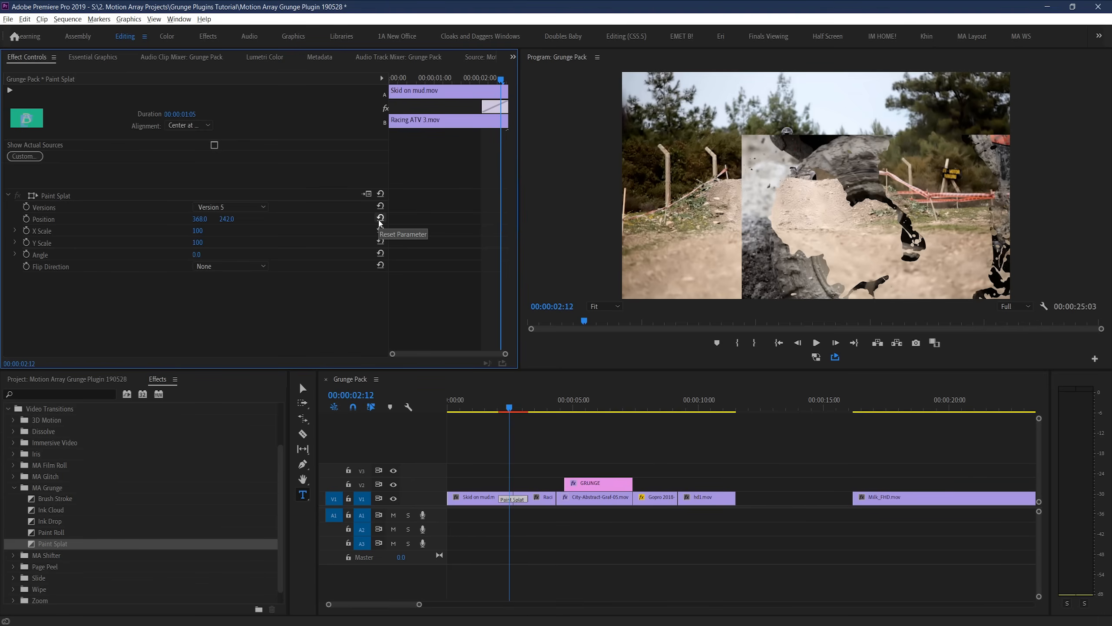
click(380, 219)
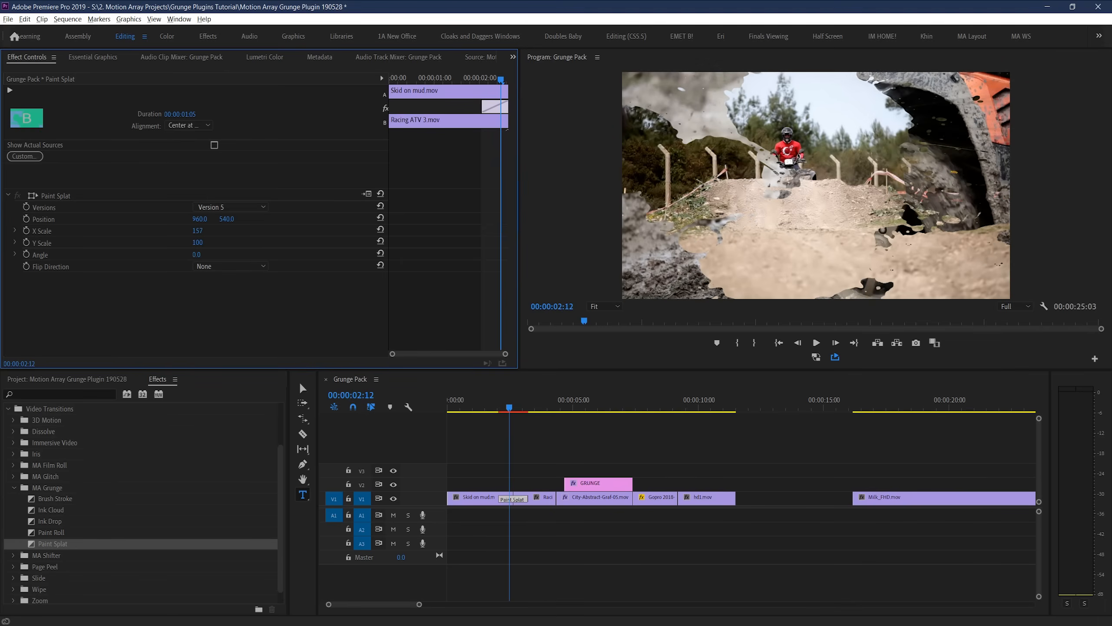
Scale the Paint Splat to about 191% and move it to position 545, 774
drag(197, 230, 207, 230)
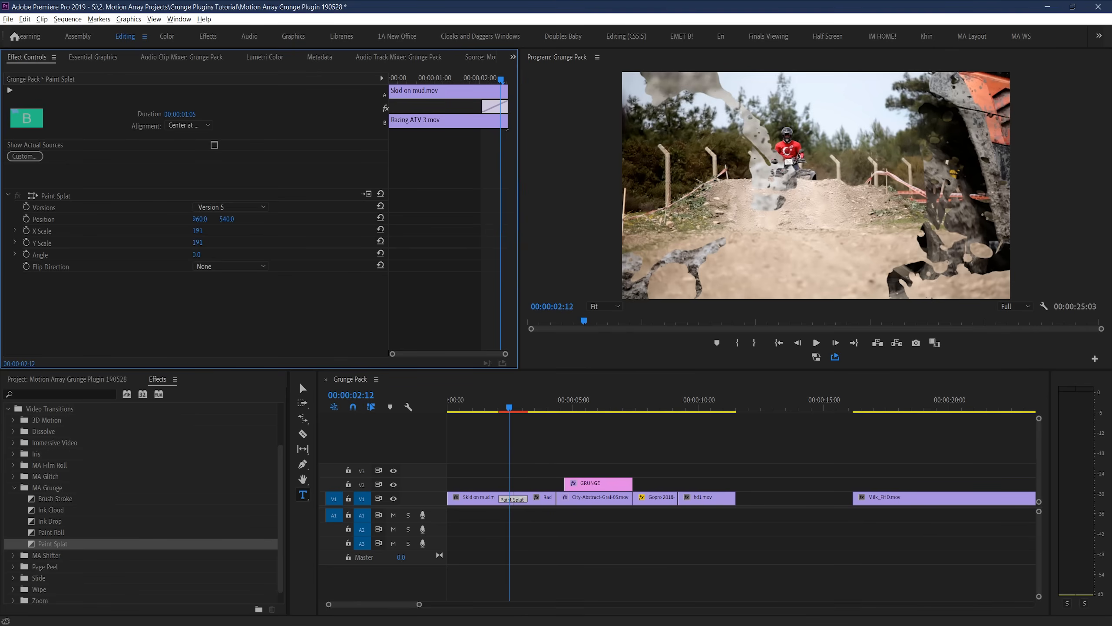
click(199, 218)
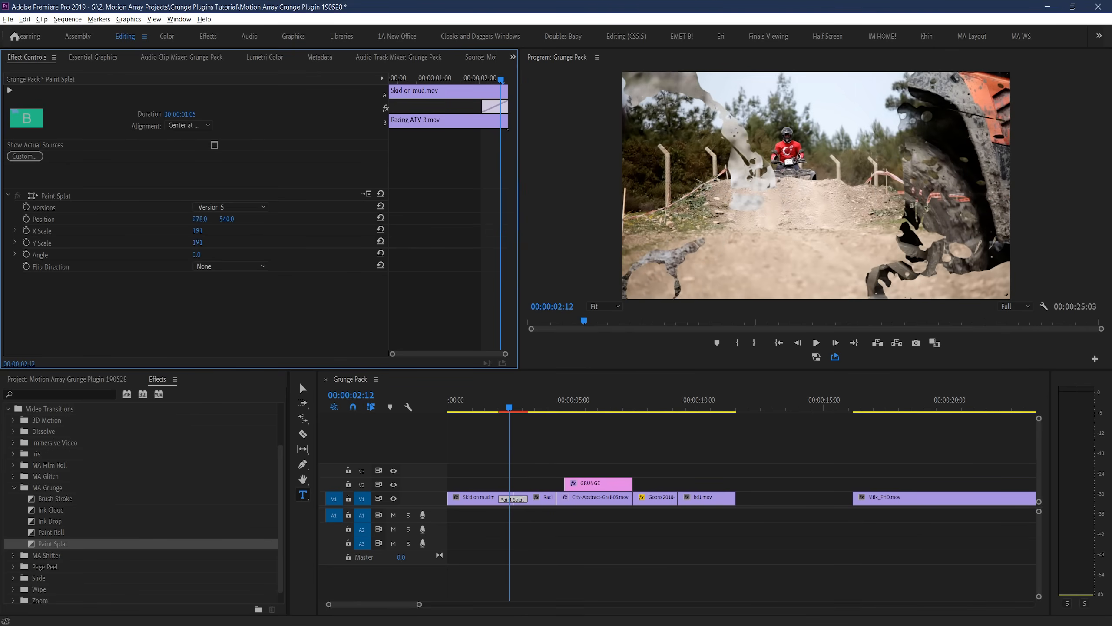
drag(200, 218, 200, 218)
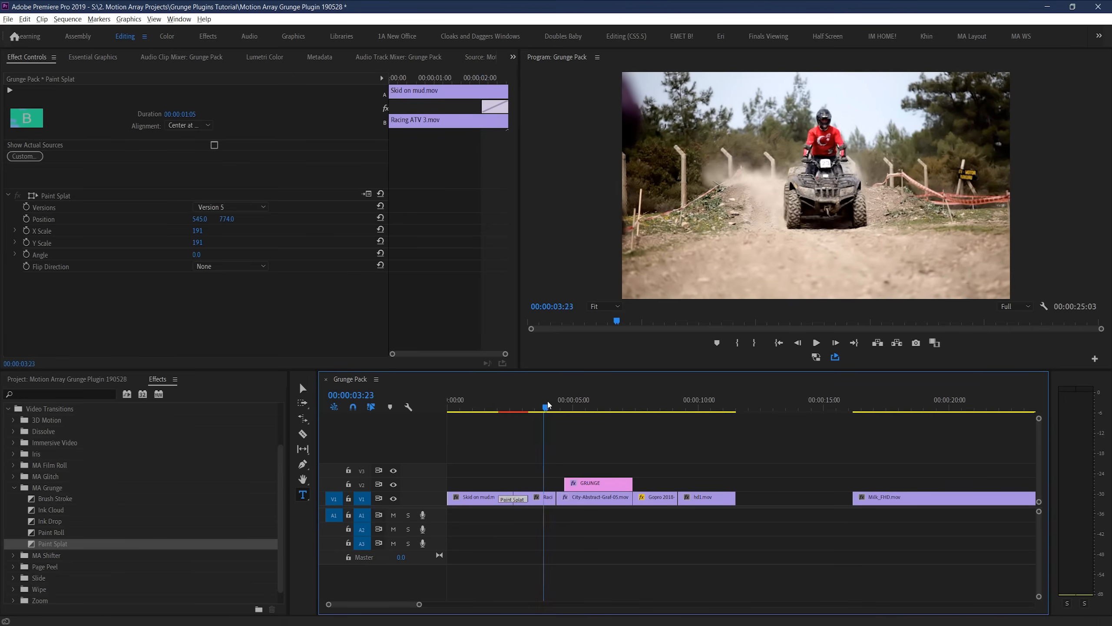
Add a Paint Splat transition at the start of the GRUNGE title graphic on V2
click(576, 408)
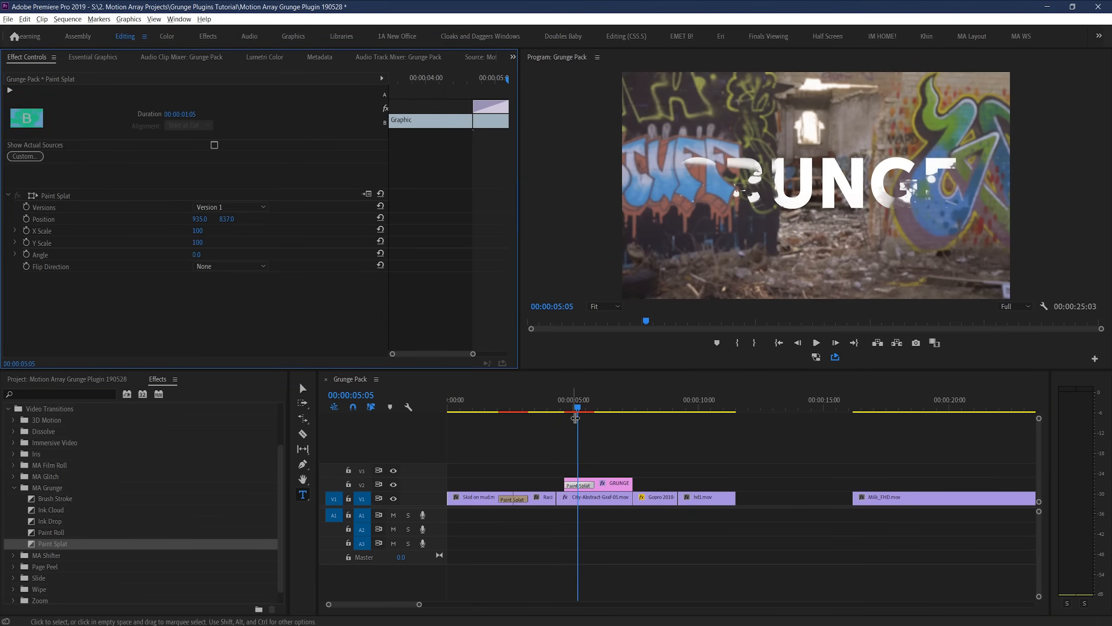
click(641, 408)
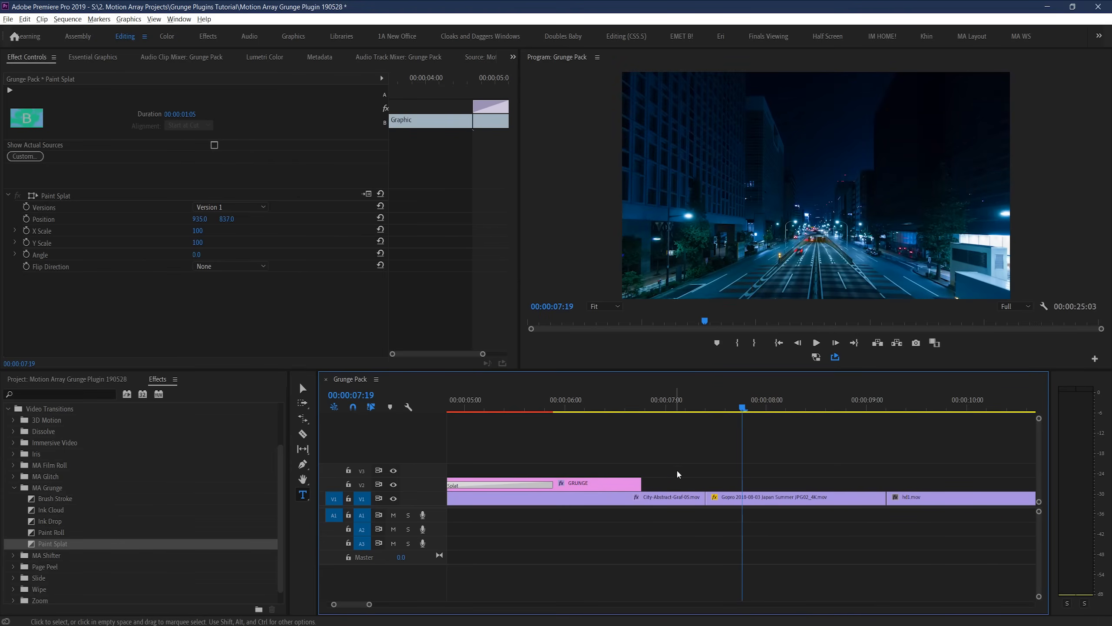
mouse_move(685, 465)
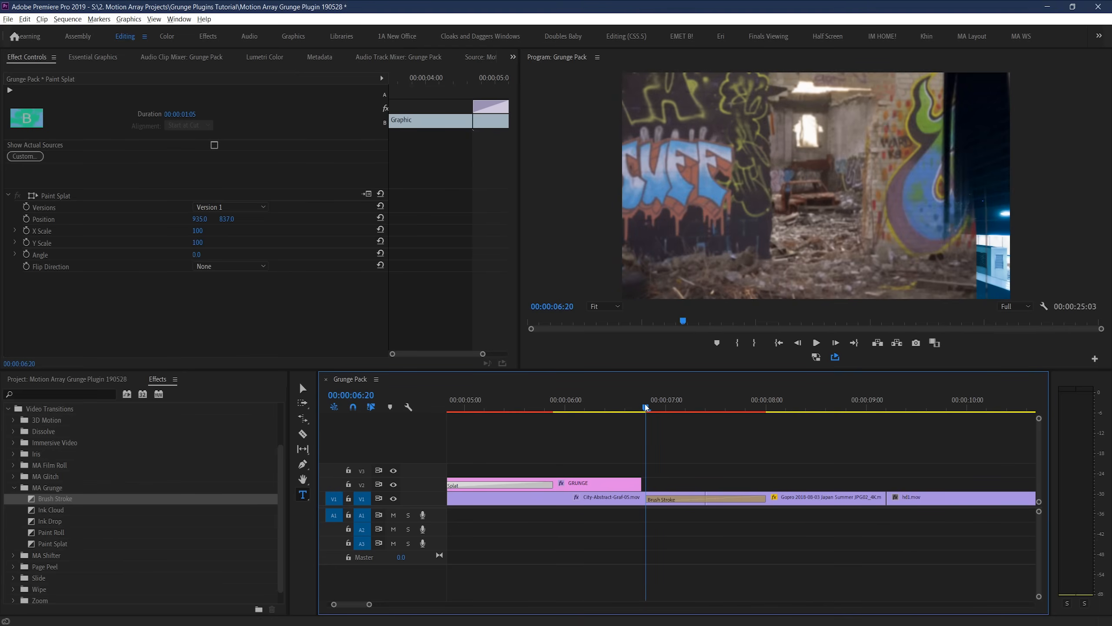
Add a Brush Stroke transition into the Gopro clip at 200 scale and 50° angle
click(816, 342)
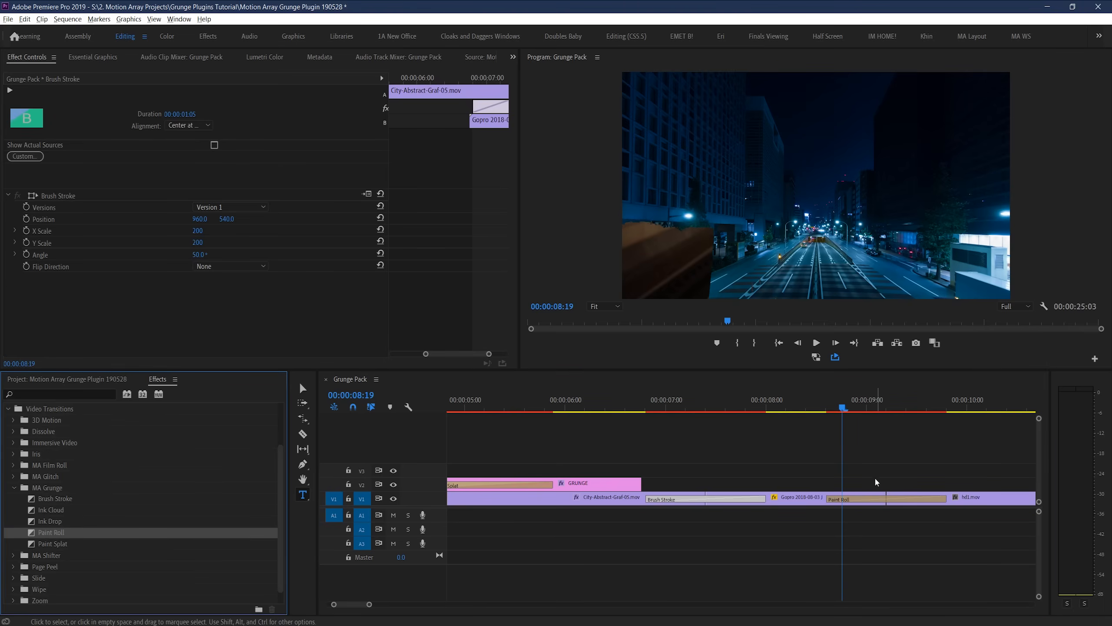
Flip the Paint Roll transition before hd1.mov horizontally, then vertically, previewing each
click(816, 341)
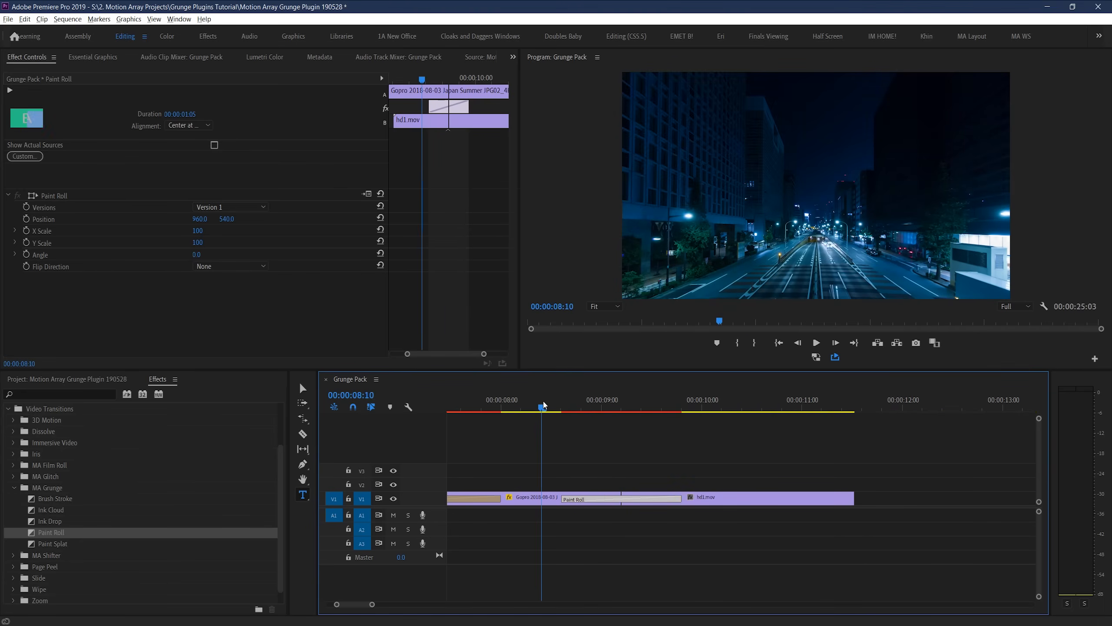
click(695, 400)
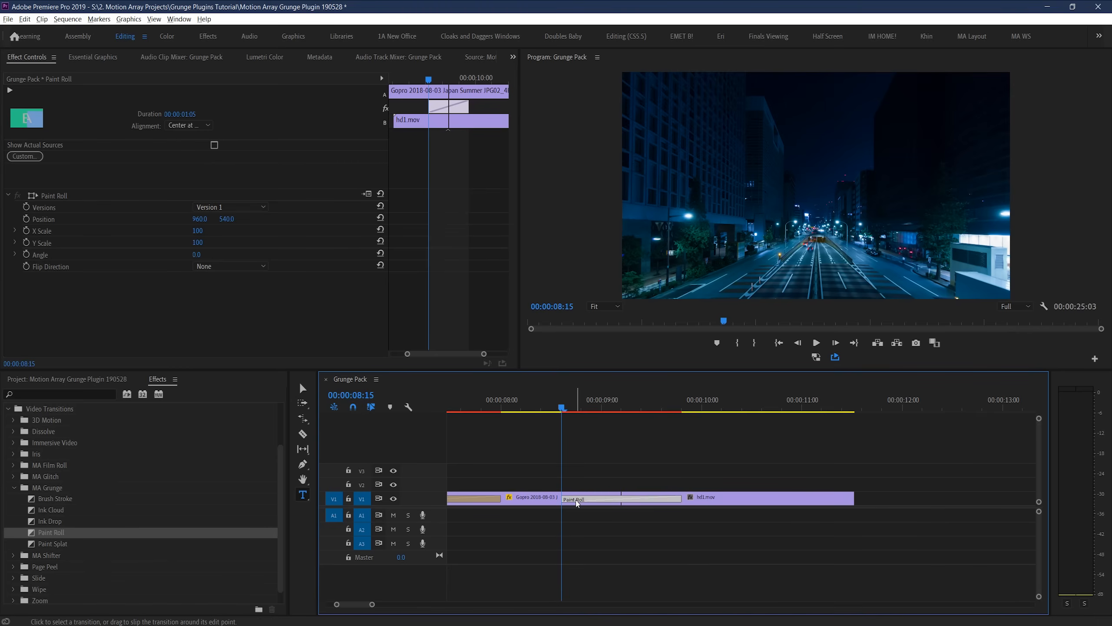
click(229, 266)
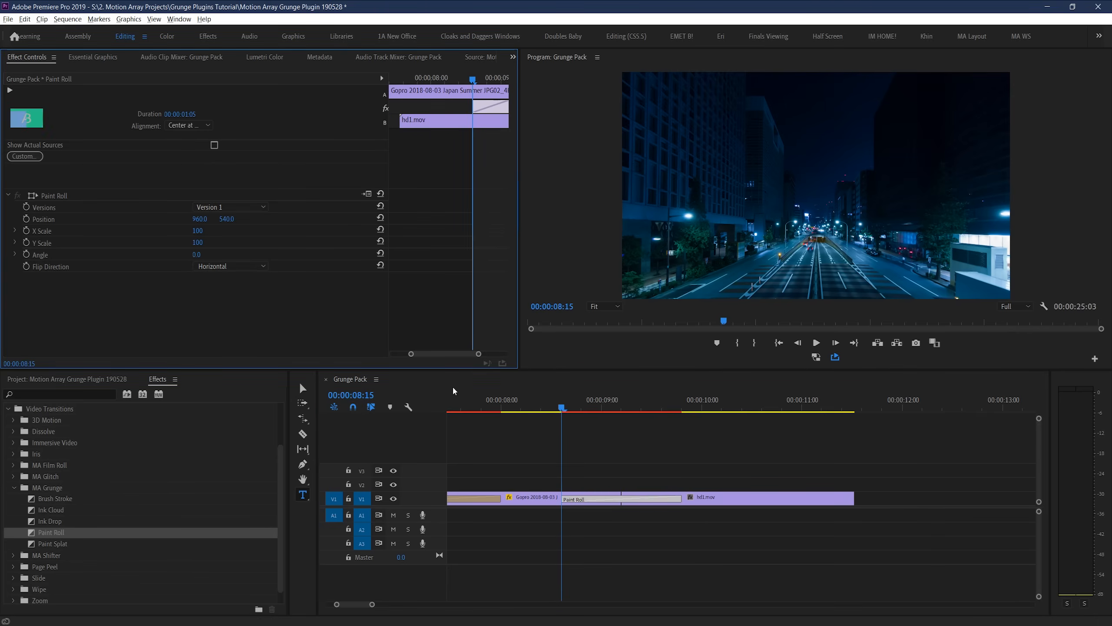
click(815, 342)
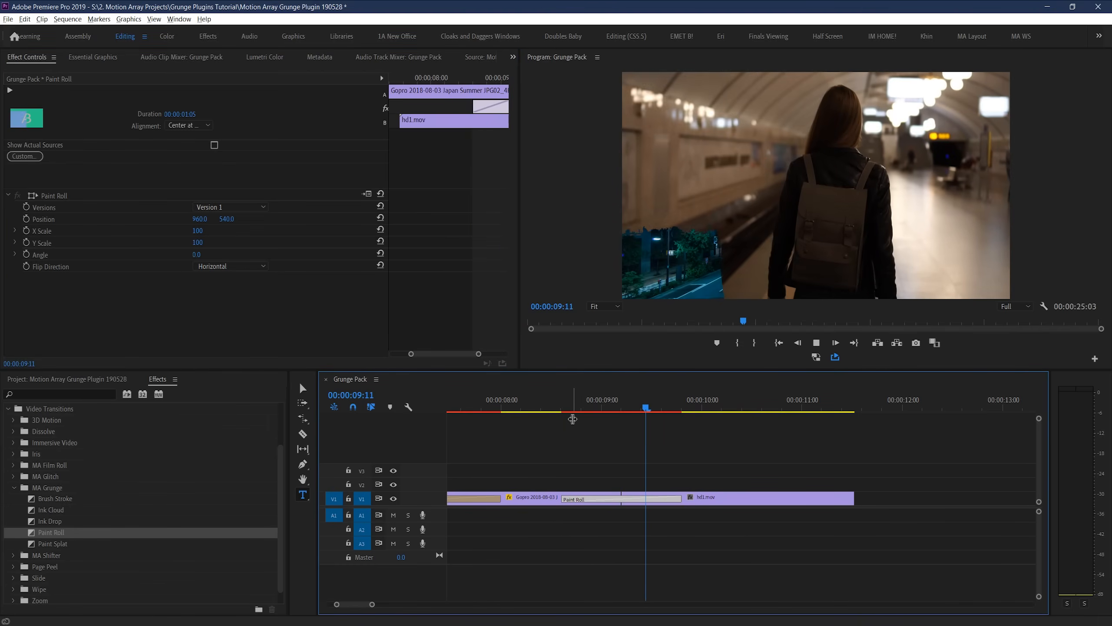
click(230, 266)
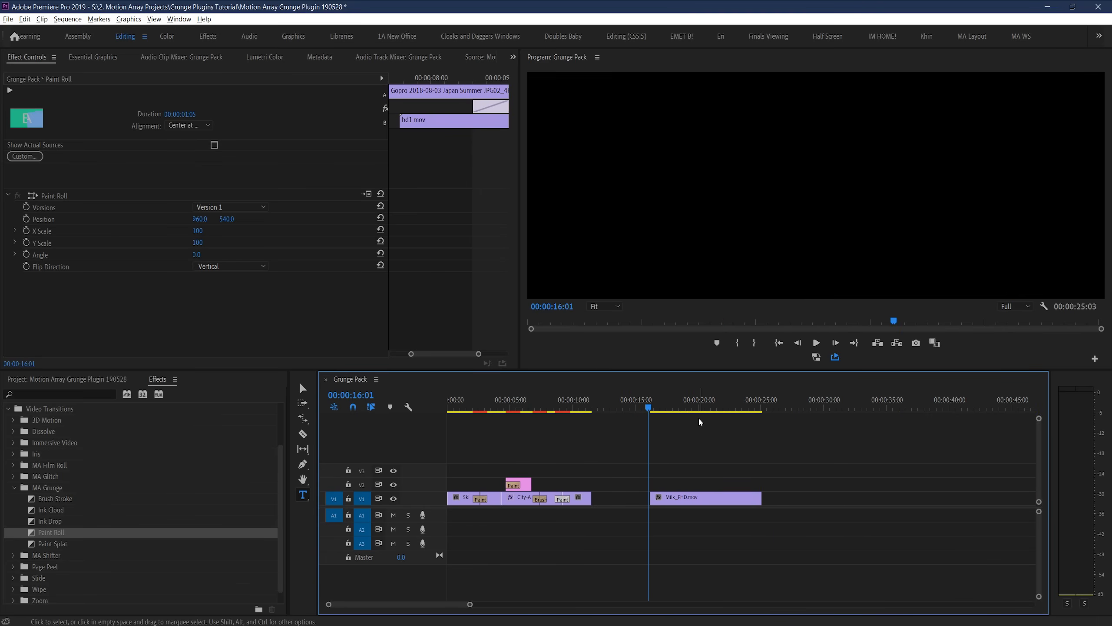
Give the adjustment layer over Milk_FHD.mov the SL NOIR NOUVELLE look via Lumetri Creative
click(816, 342)
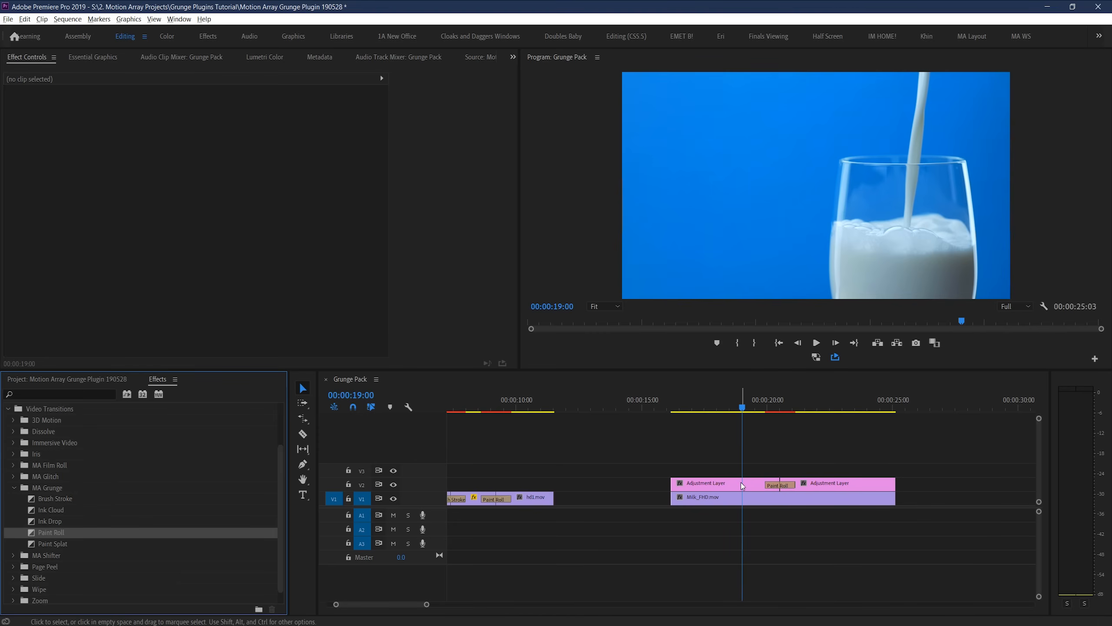
click(709, 483)
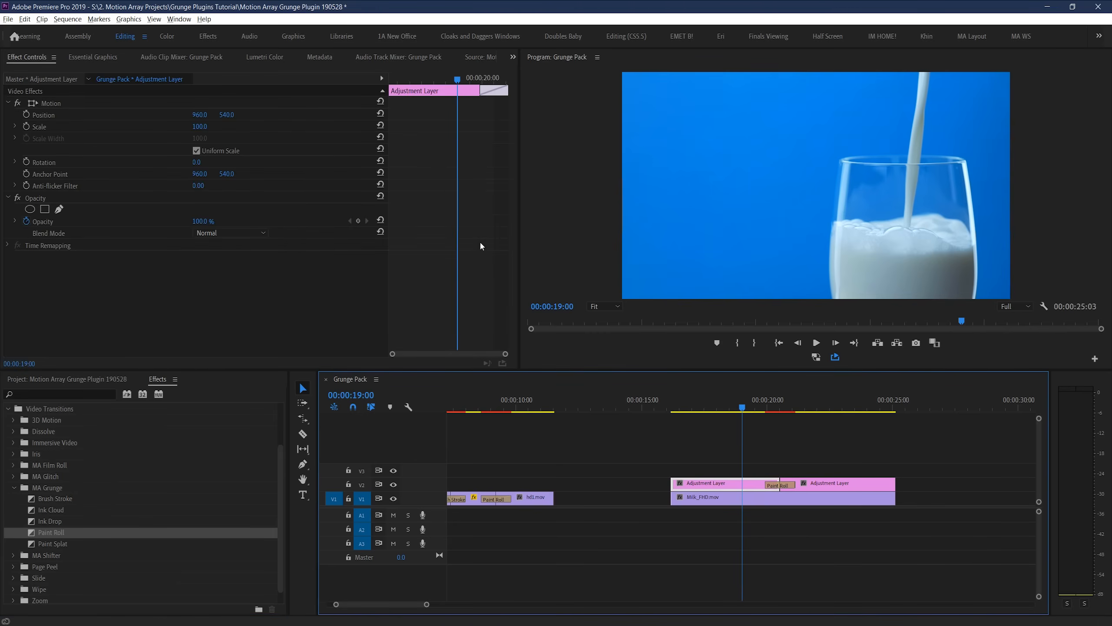
click(264, 56)
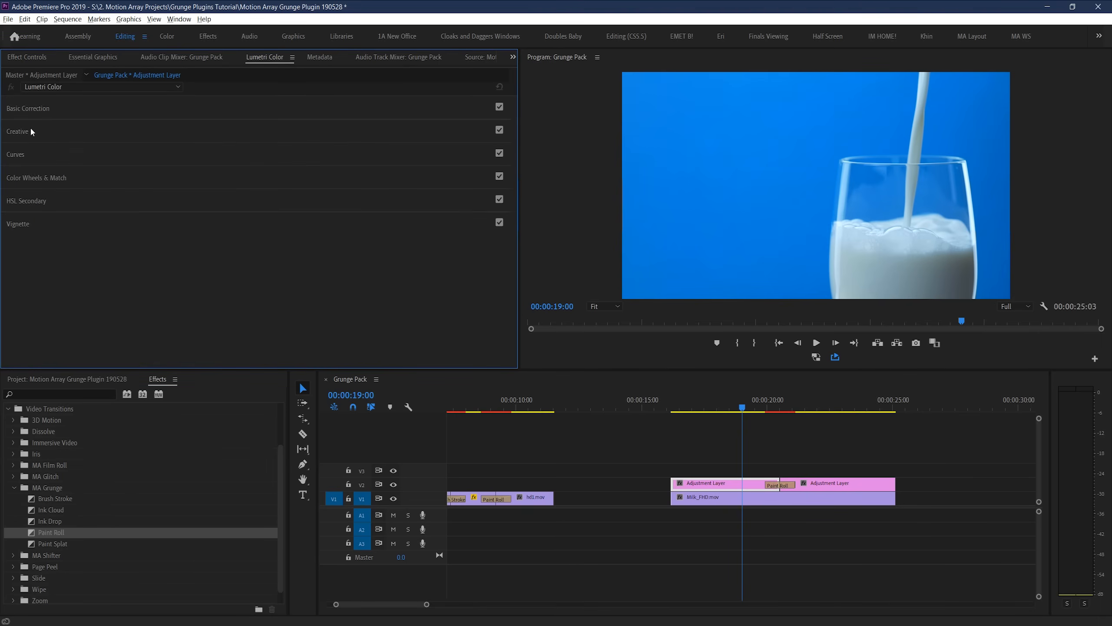
click(17, 130)
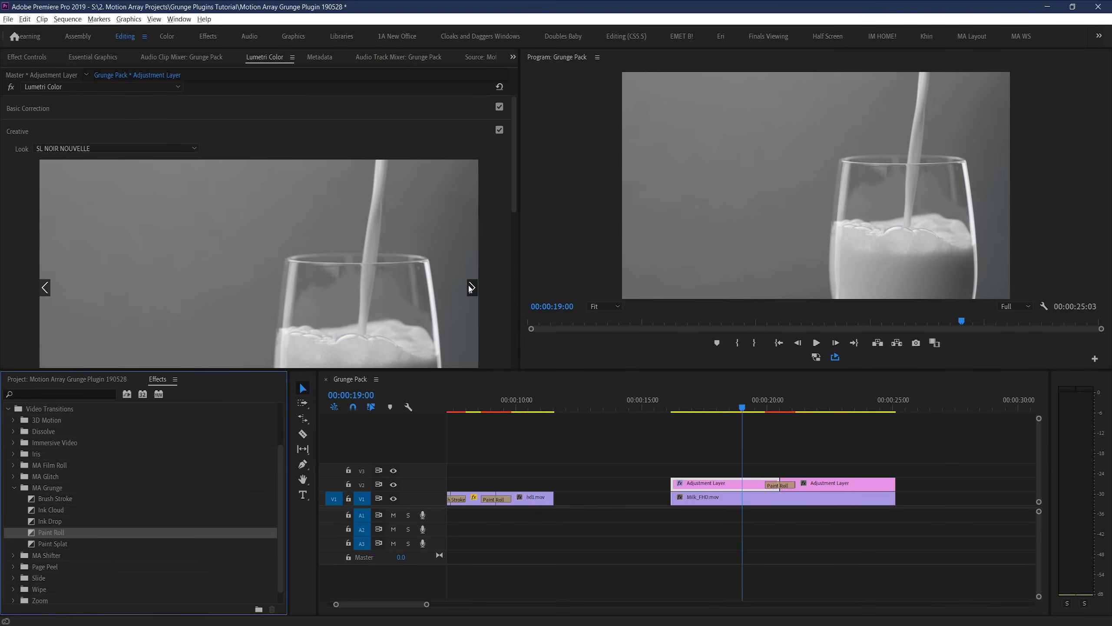